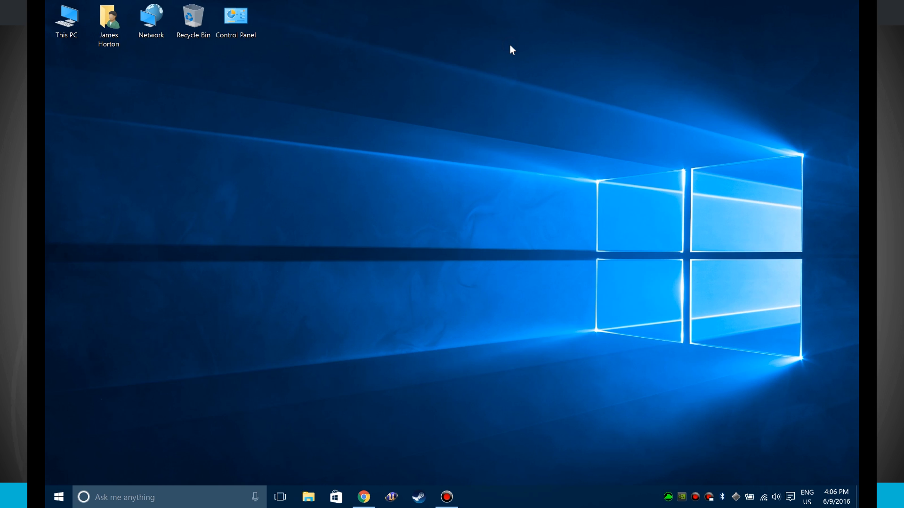
- Launch Windows Settings from the Start menu and enter the System section
left_click(58, 497)
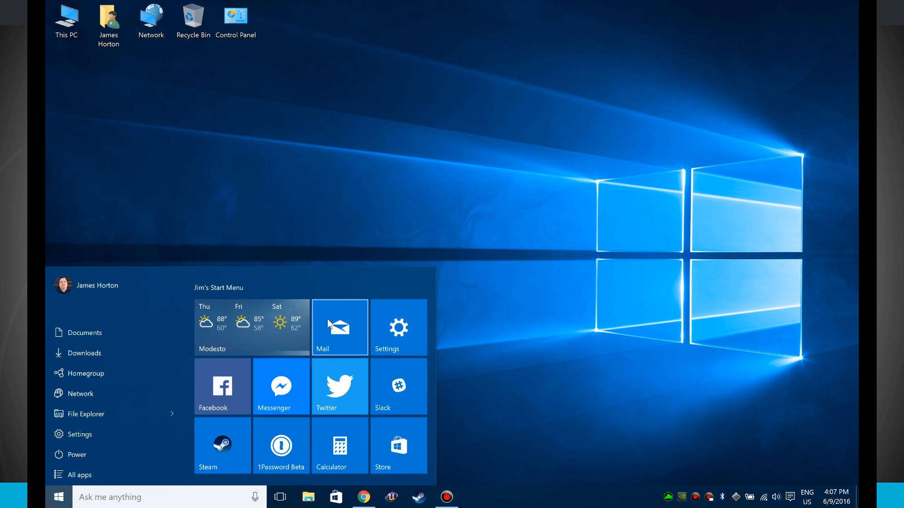
left_click(397, 328)
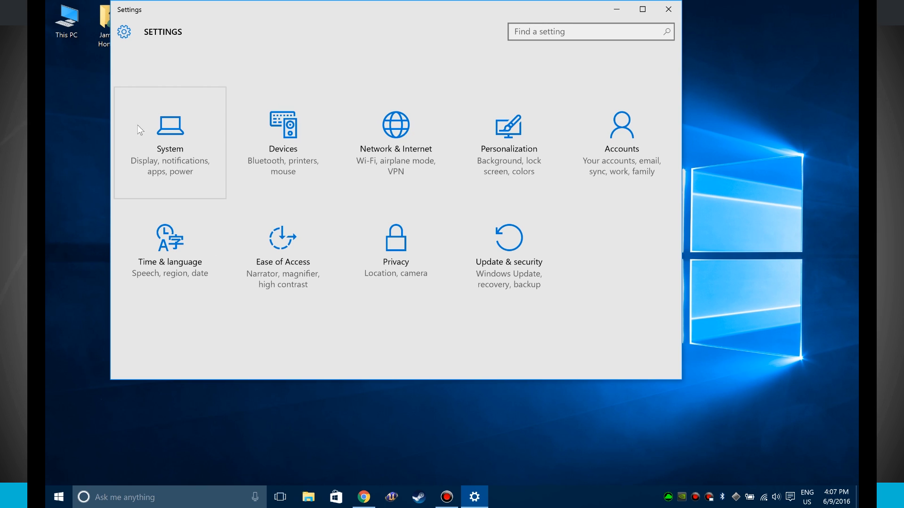
mouse_move(162, 140)
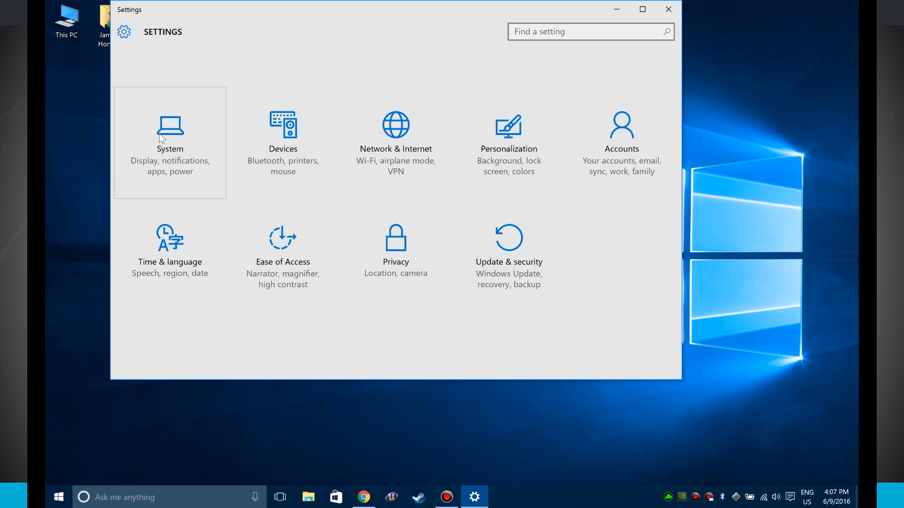
left_click(169, 133)
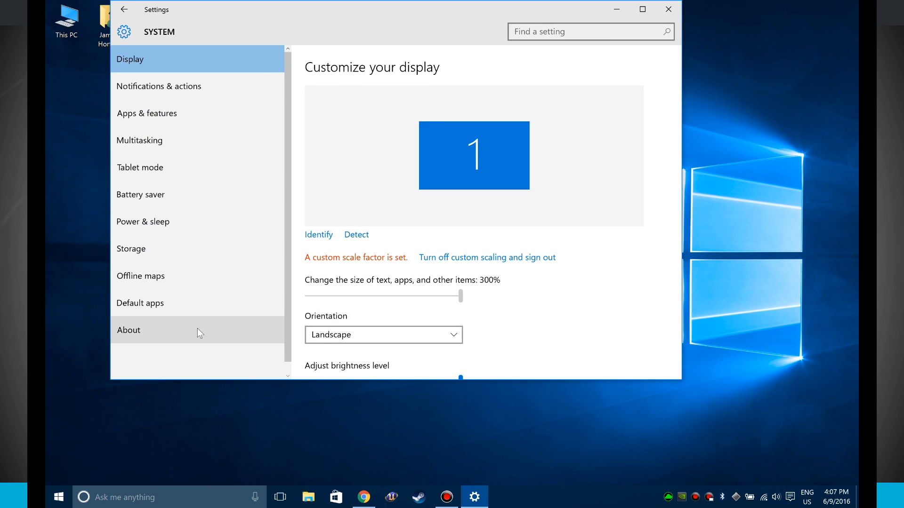
mouse_move(195, 310)
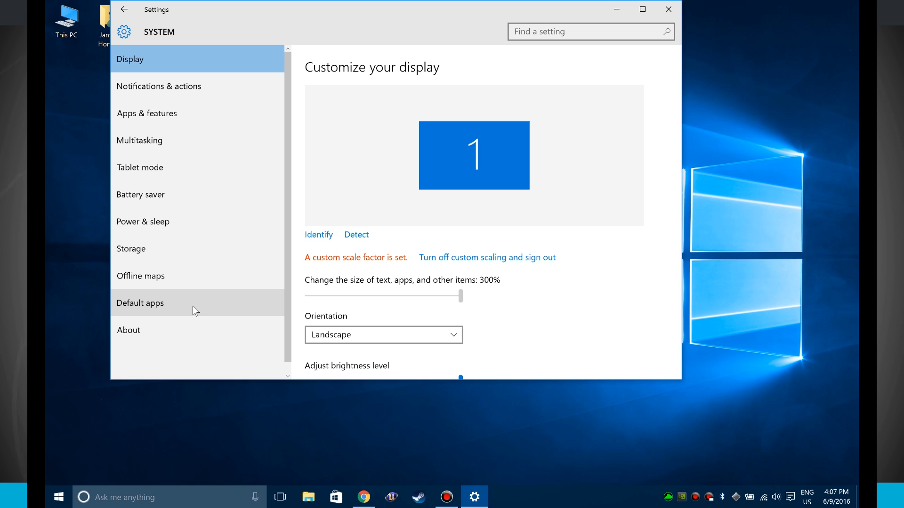
- Switch to Default apps and review the category defaults (Mail, Maps, Groove Music, Photos, Chrome) without changes
left_click(140, 303)
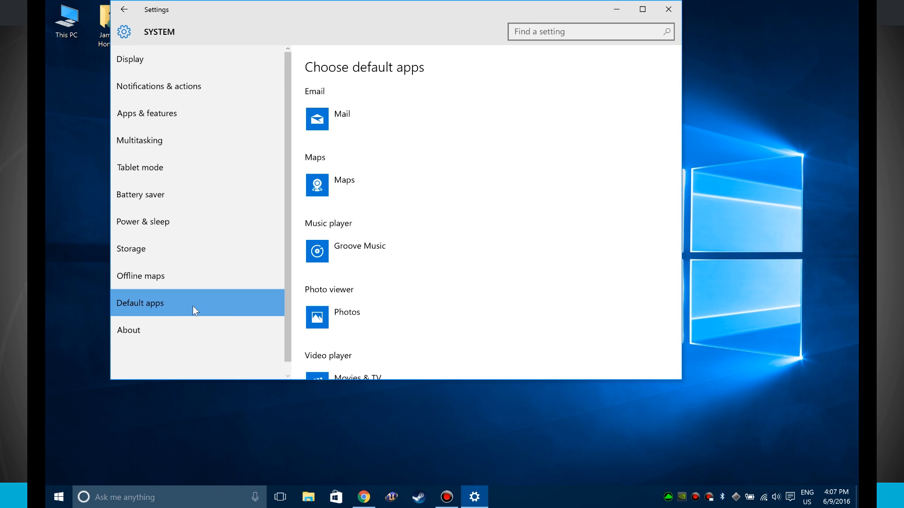
mouse_move(343, 185)
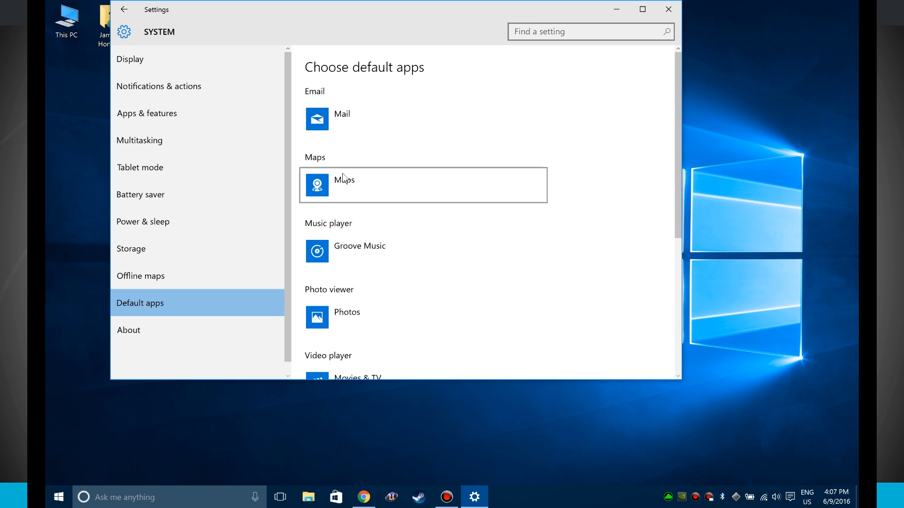
mouse_move(402, 302)
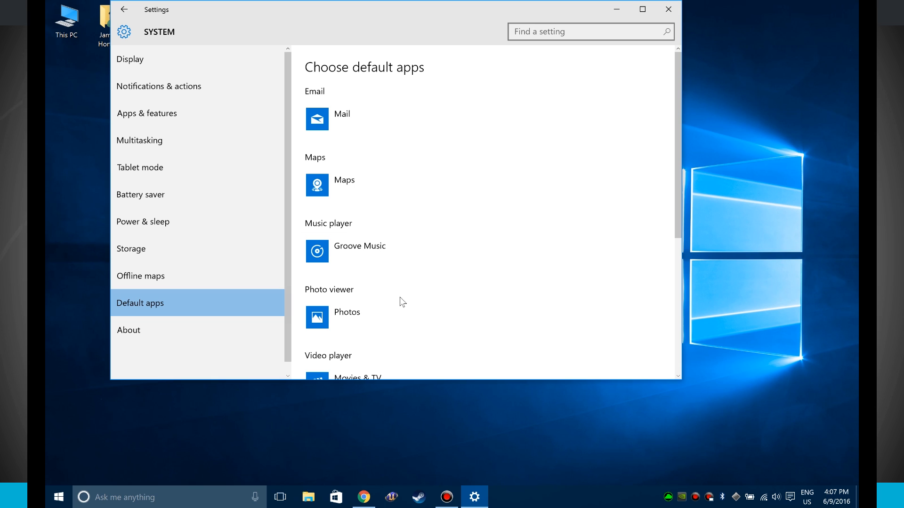
scroll("down", 3)
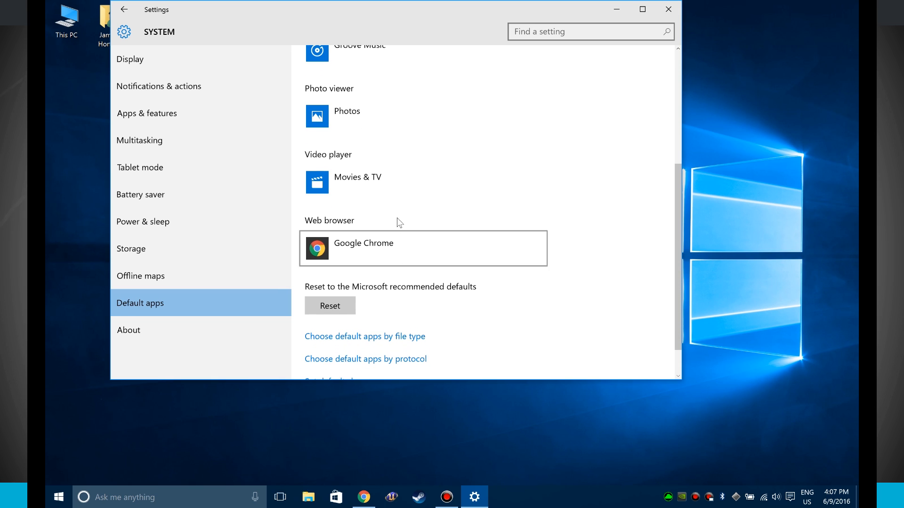
mouse_move(378, 249)
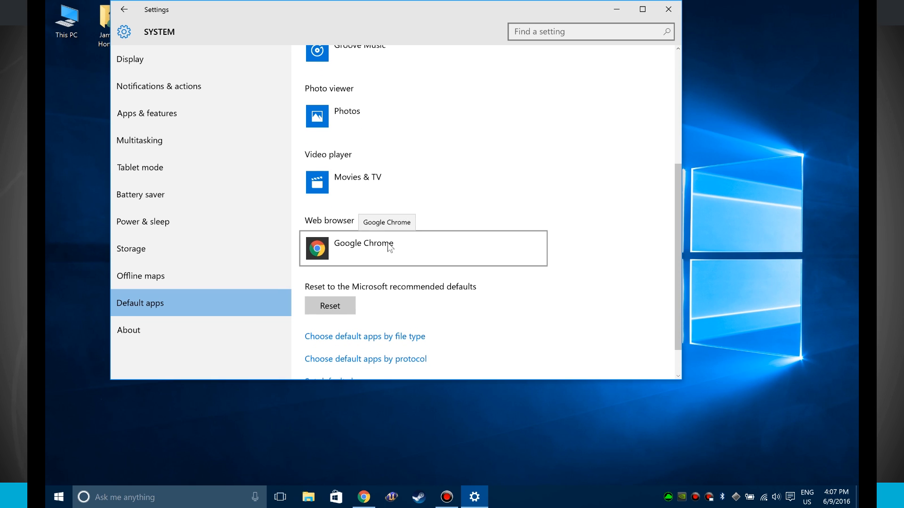
scroll("up", 3)
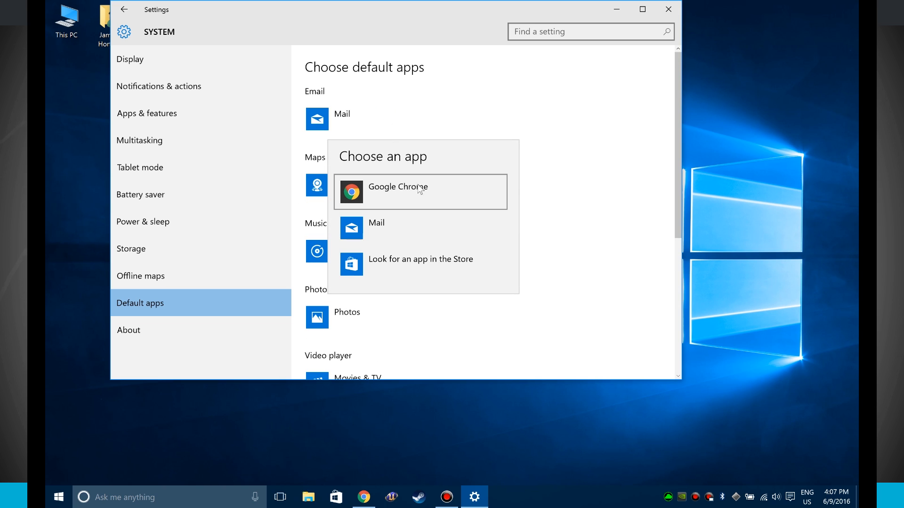
mouse_move(449, 263)
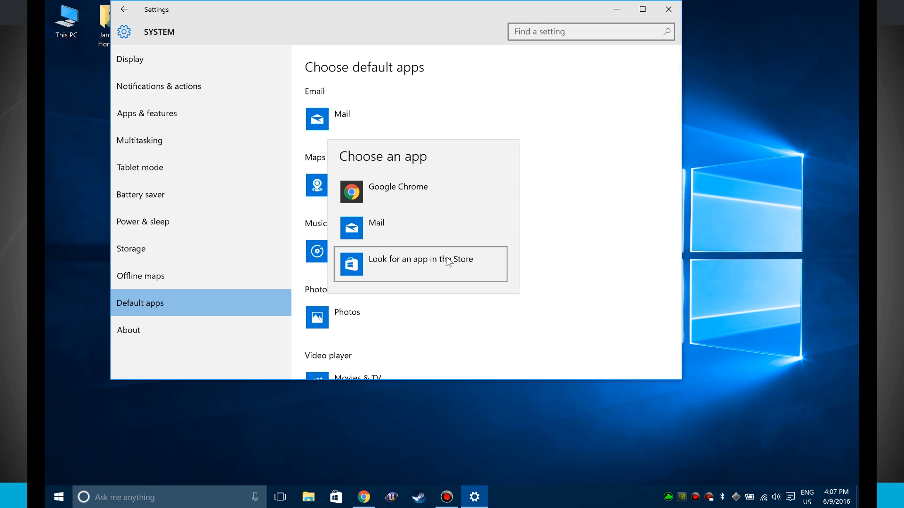
mouse_move(473, 270)
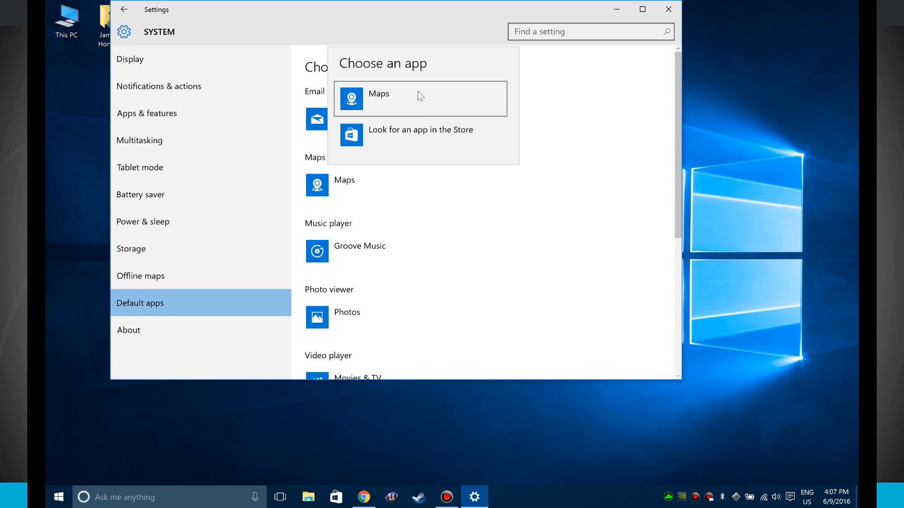
mouse_move(558, 261)
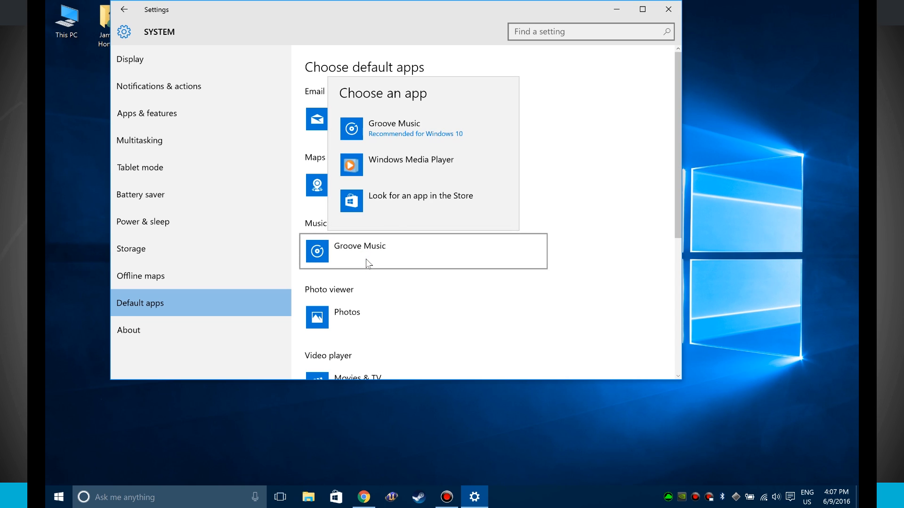
mouse_move(401, 165)
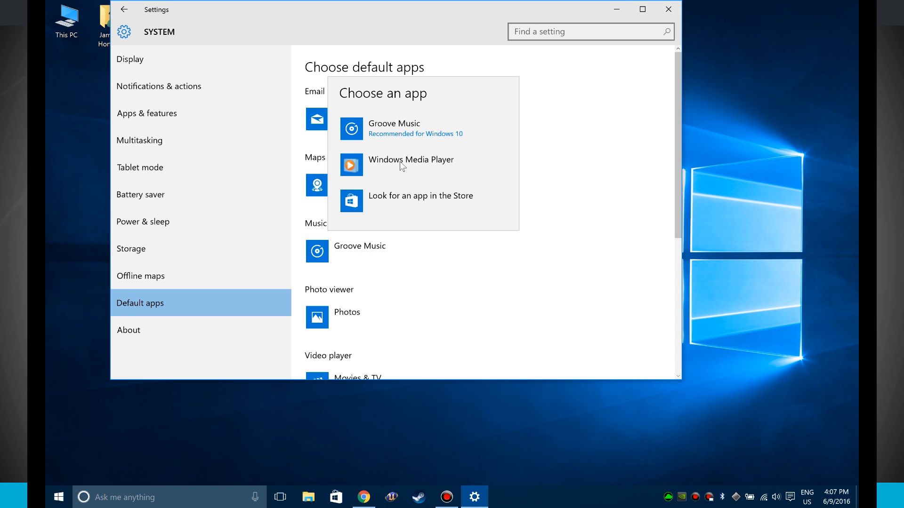
mouse_move(490, 321)
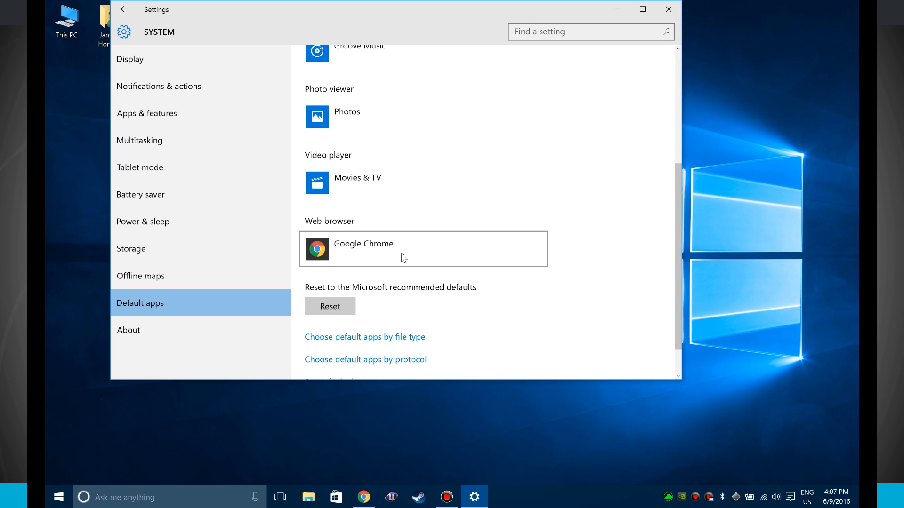
mouse_move(374, 252)
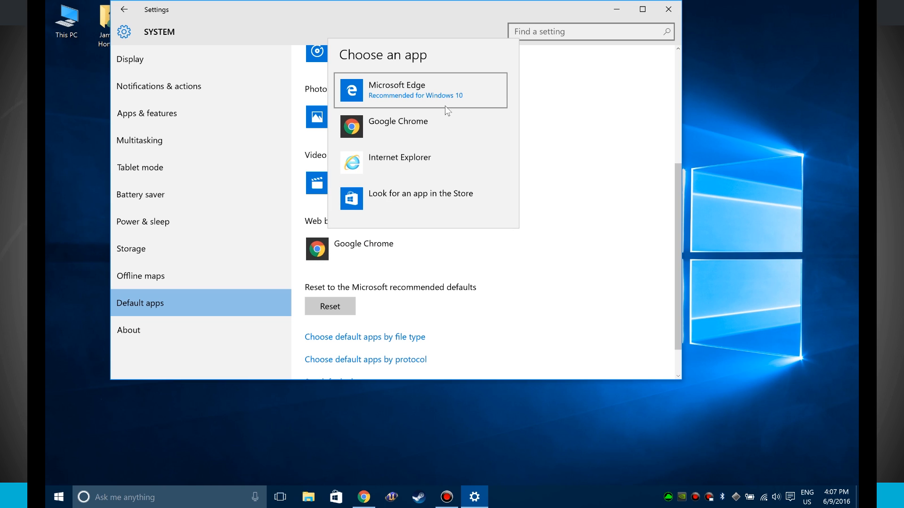
mouse_move(641, 266)
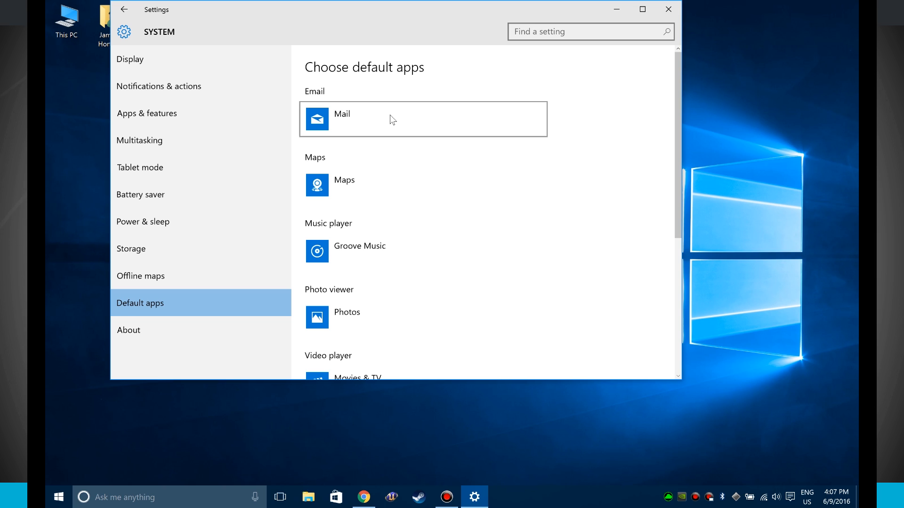
scroll("down", 3)
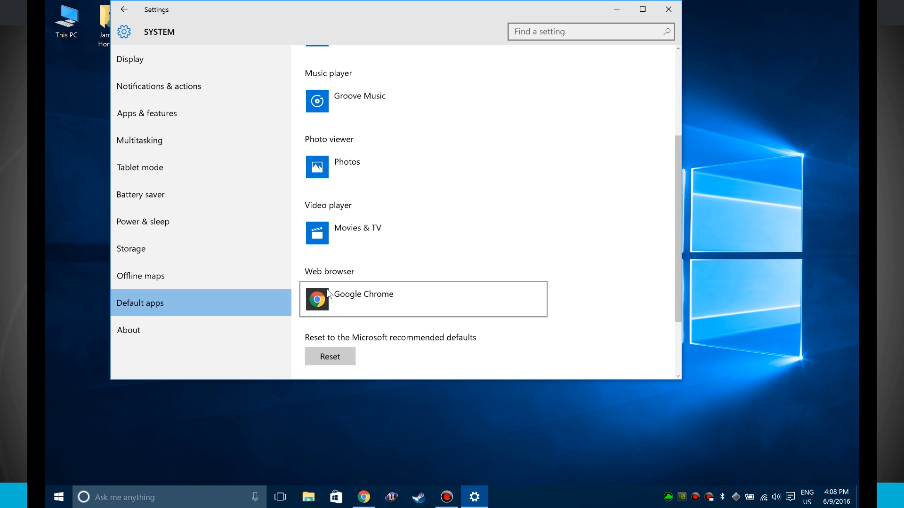
mouse_move(347, 310)
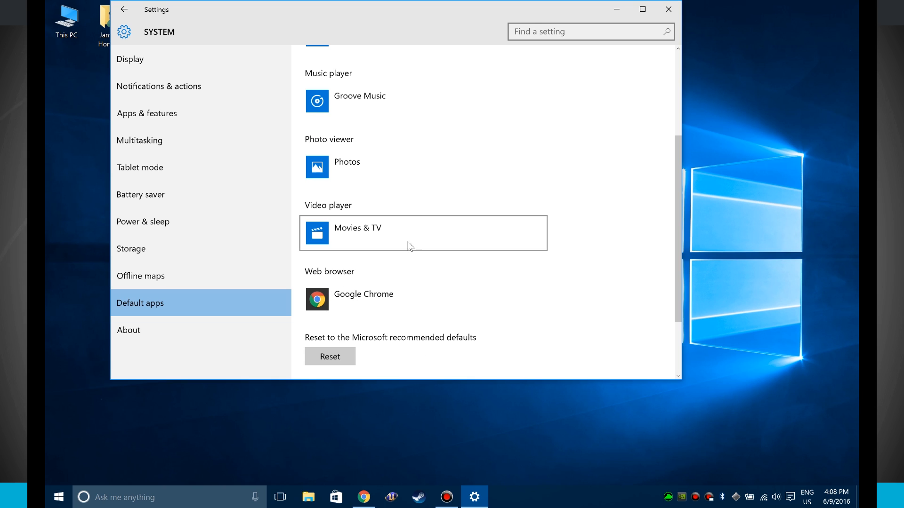
mouse_move(407, 194)
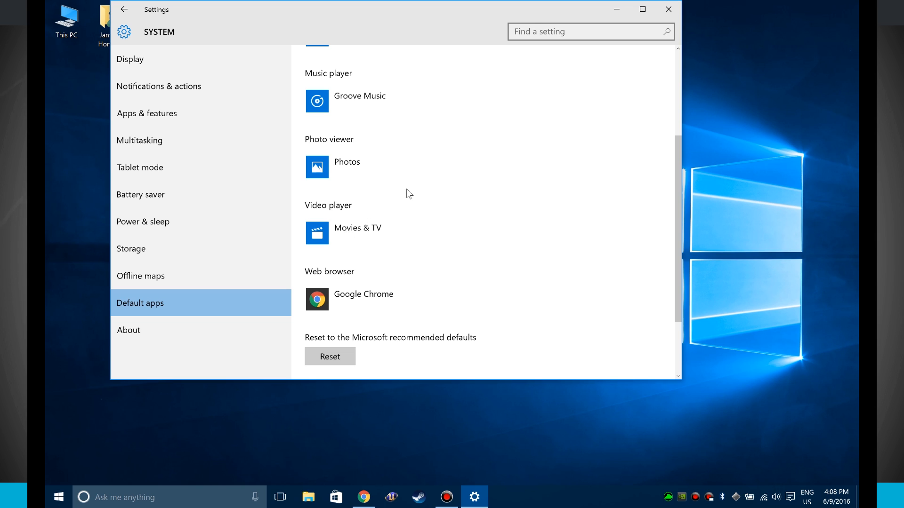
- Navigate from Default apps into 'Choose default apps by file type'
scroll("up", 3)
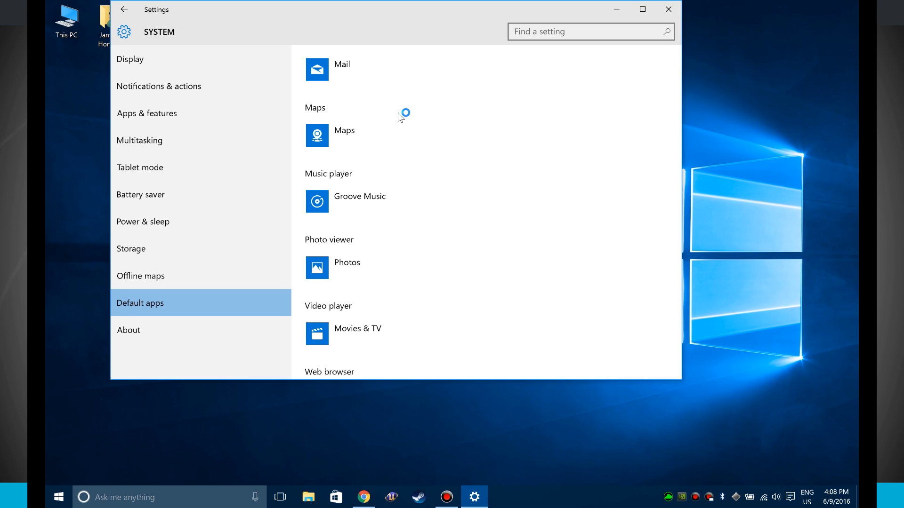
scroll("down", 3)
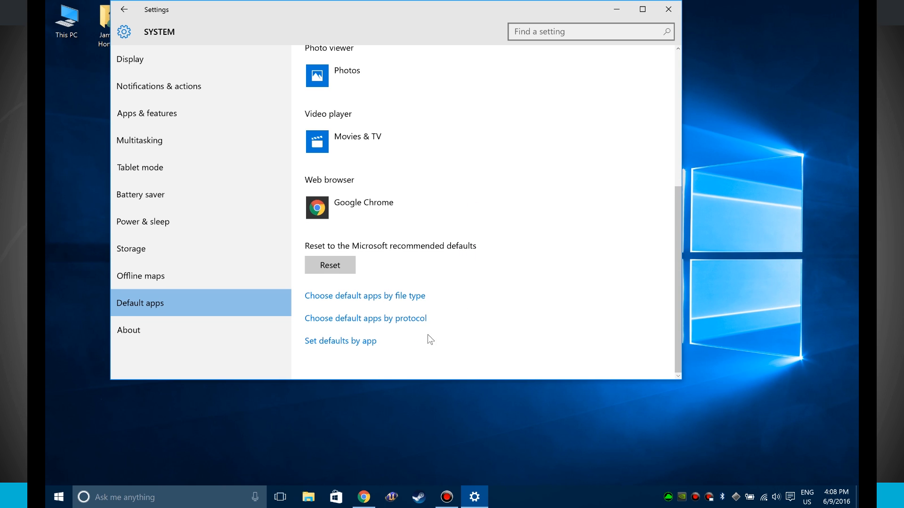
left_click(365, 295)
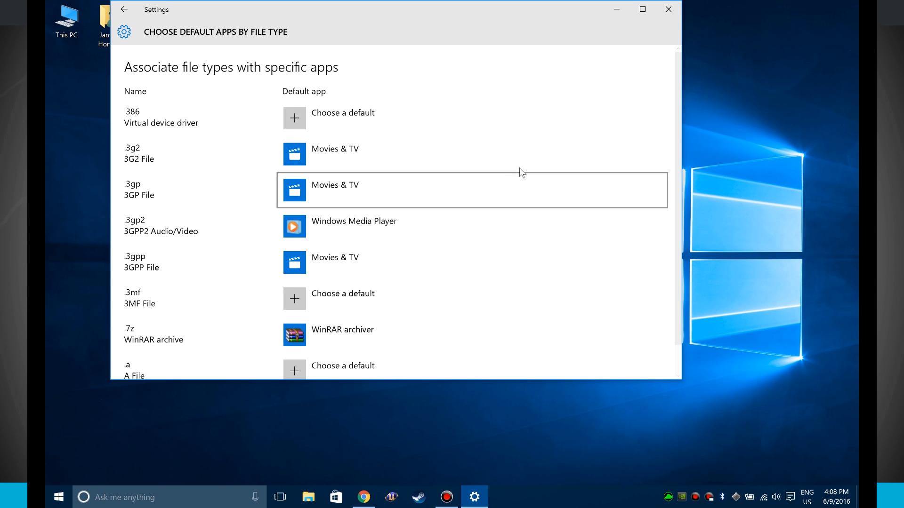
mouse_move(521, 229)
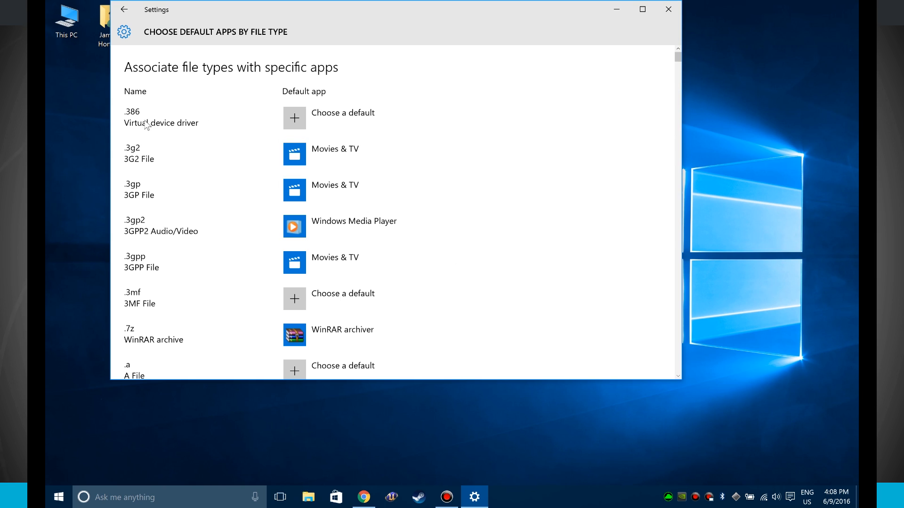
mouse_move(150, 286)
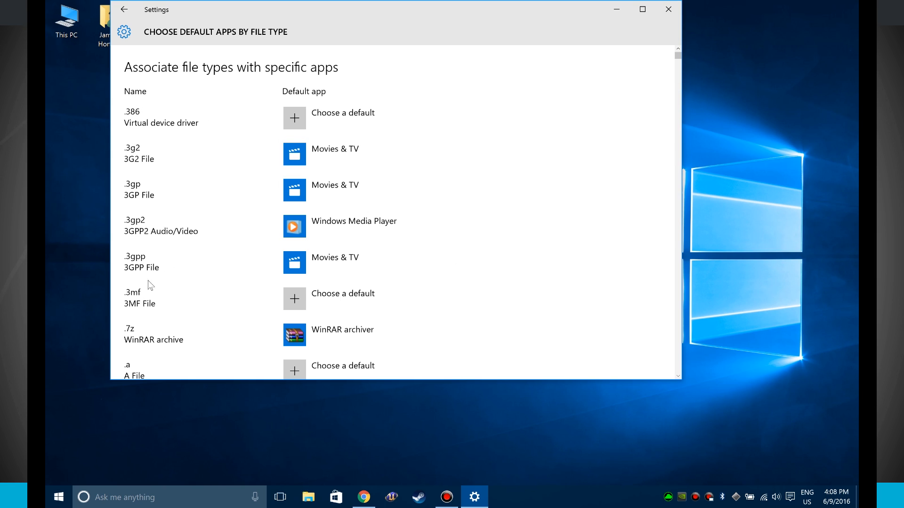
- Scroll the file-type associations down to the final .zpl entry, then go back to Default apps
scroll("down", 3)
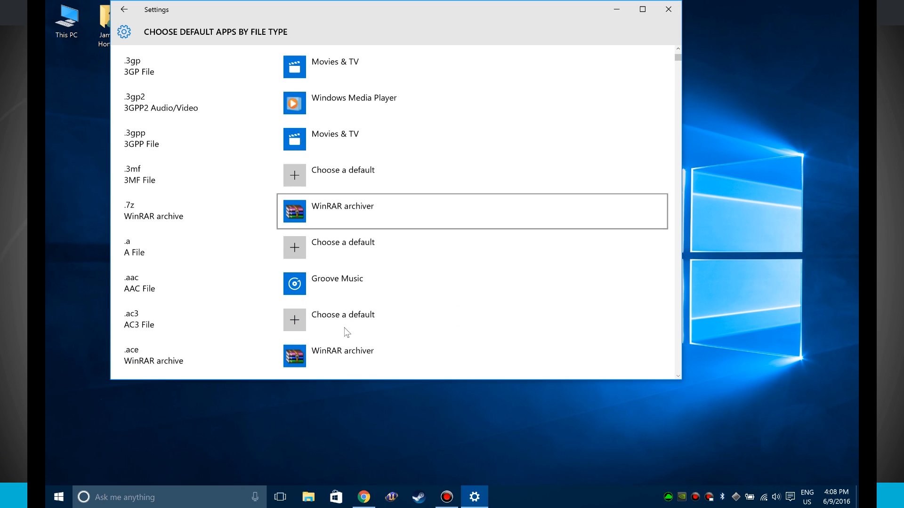
scroll("down", 3)
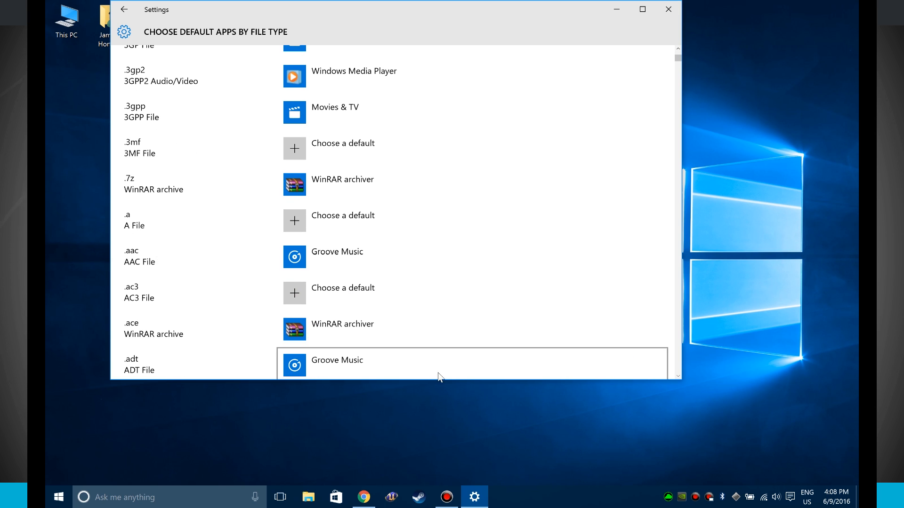
scroll("down", 3)
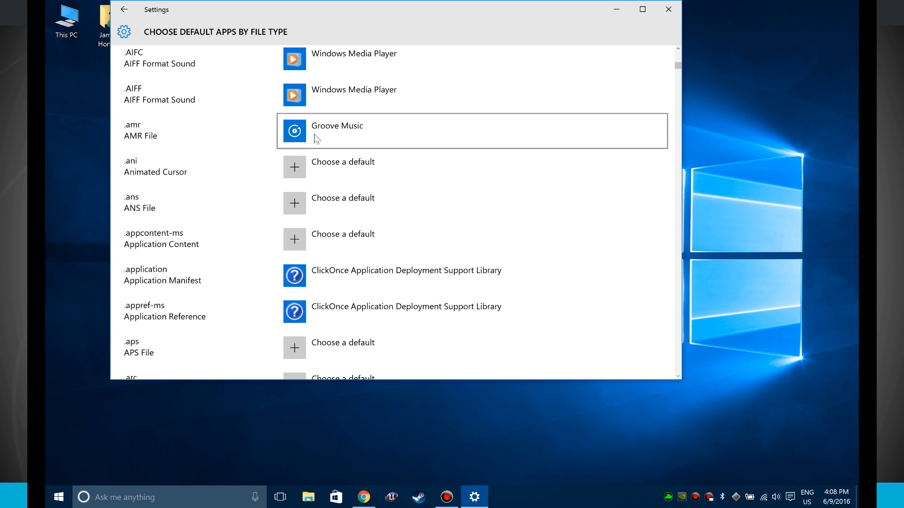
scroll("down", 3)
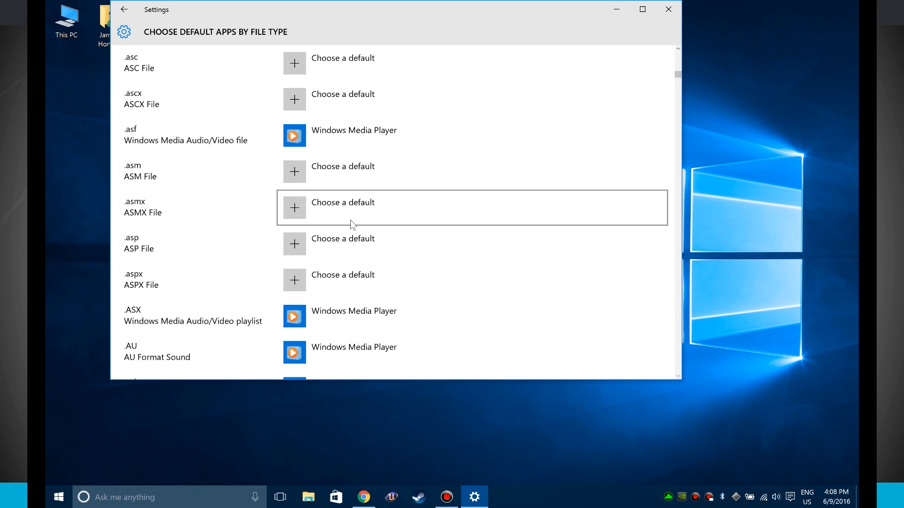
mouse_move(309, 202)
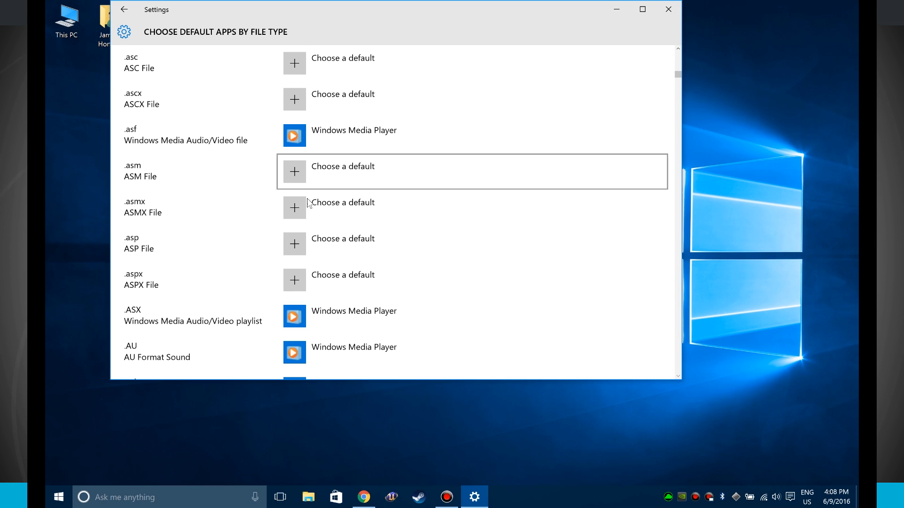
mouse_move(366, 287)
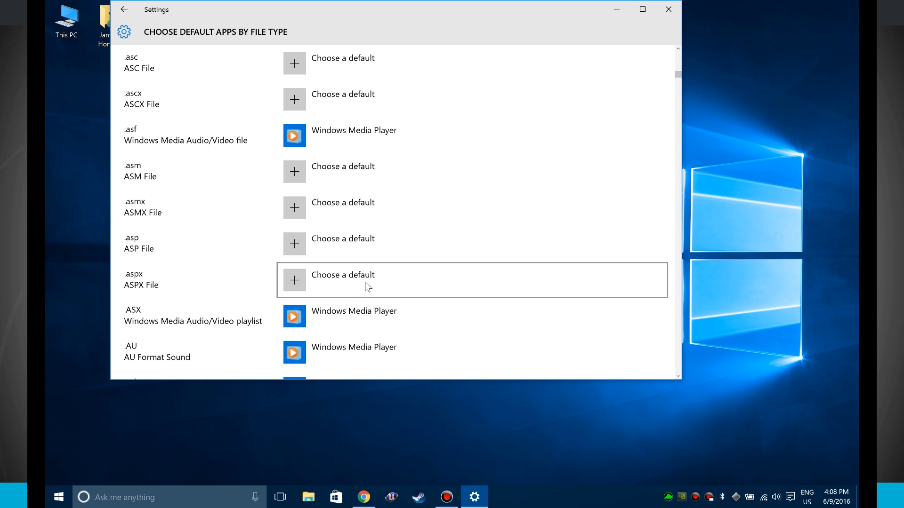
scroll("down", 3)
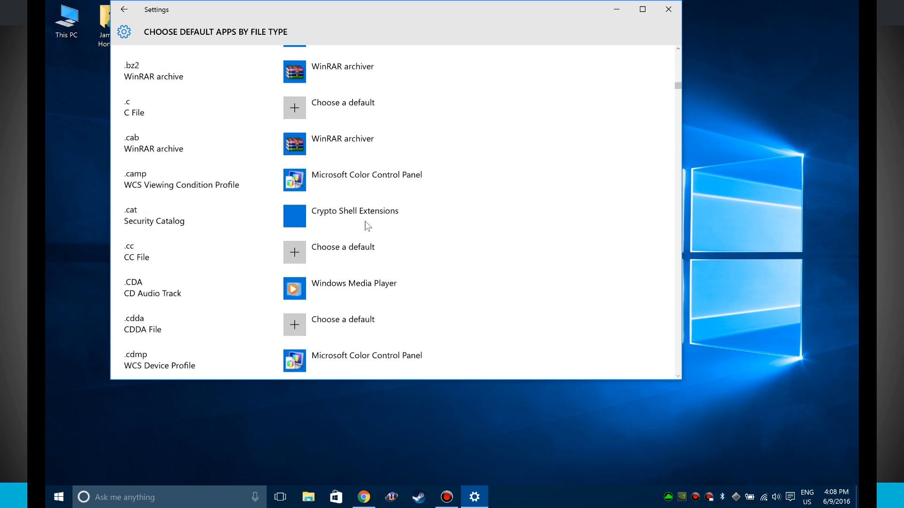
scroll("down", 3)
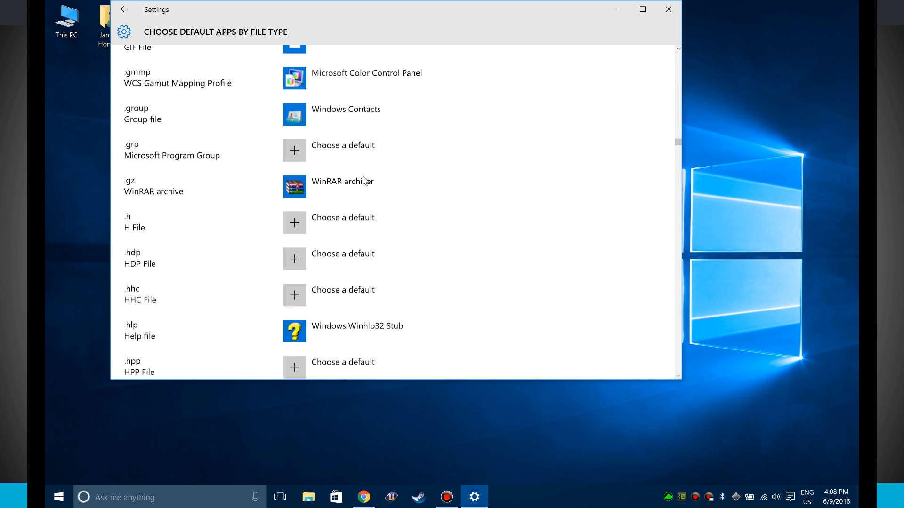
scroll("down", 3)
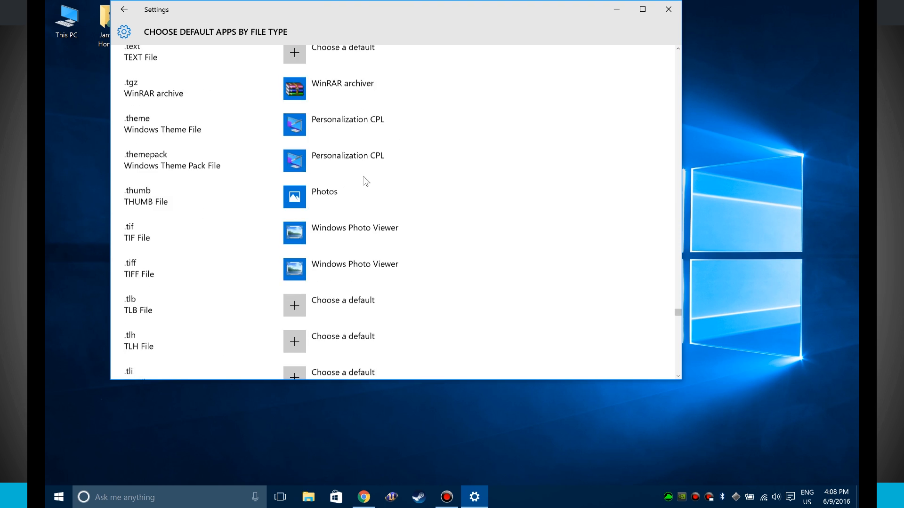
scroll("down", 3)
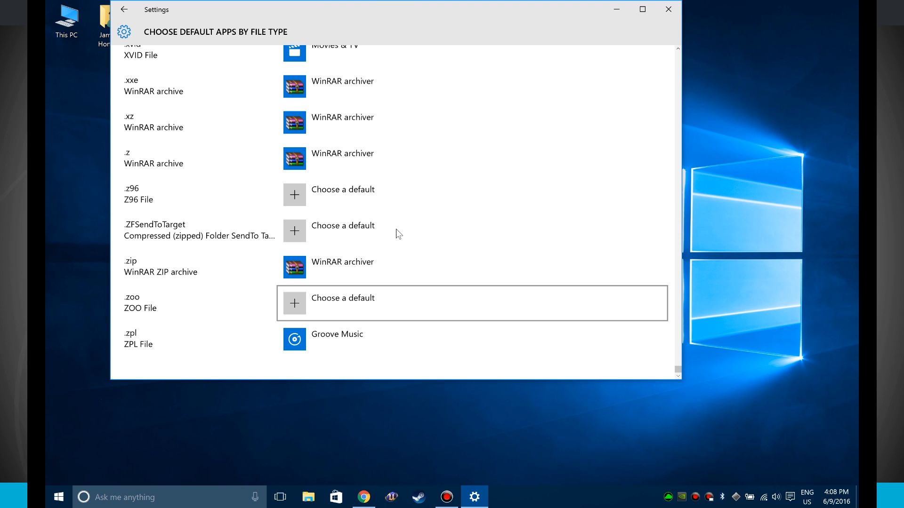
left_click(123, 9)
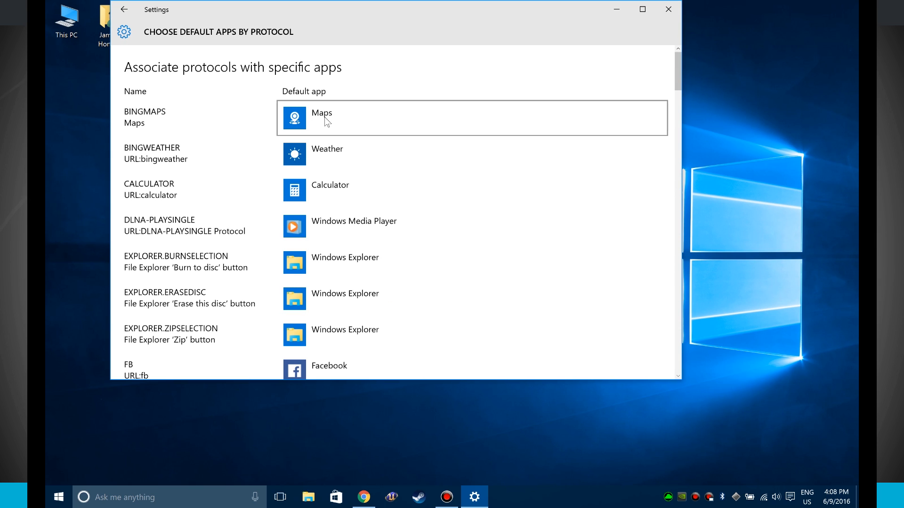
mouse_move(141, 251)
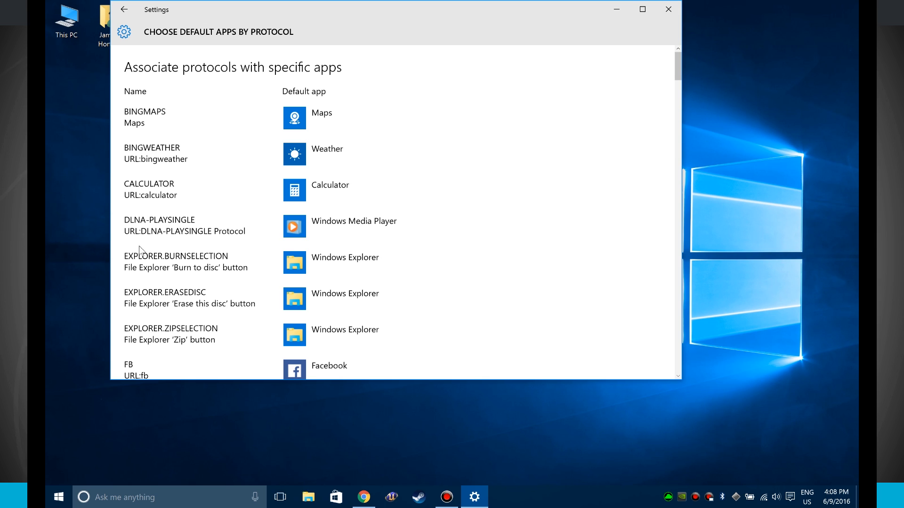
- Scroll the protocol associations down to the final XBOX-TCUI entry, then go back to Default apps
scroll("down", 3)
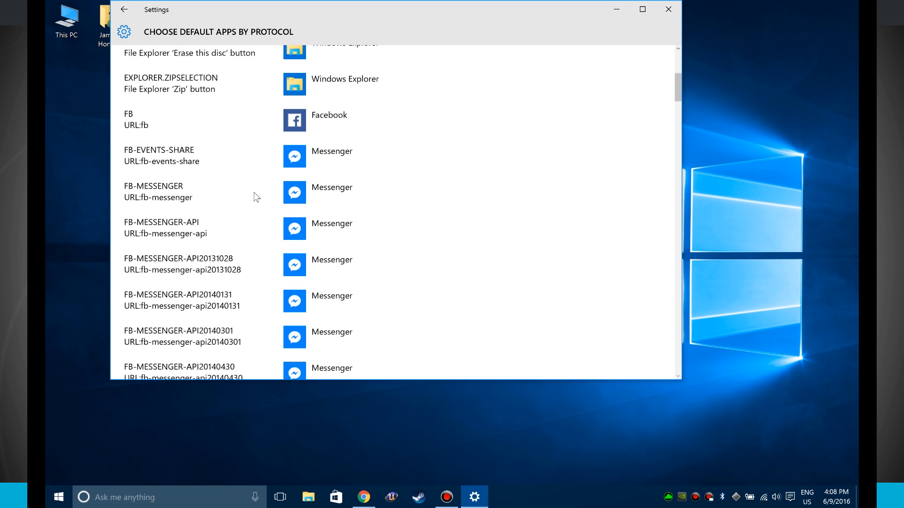
mouse_move(151, 161)
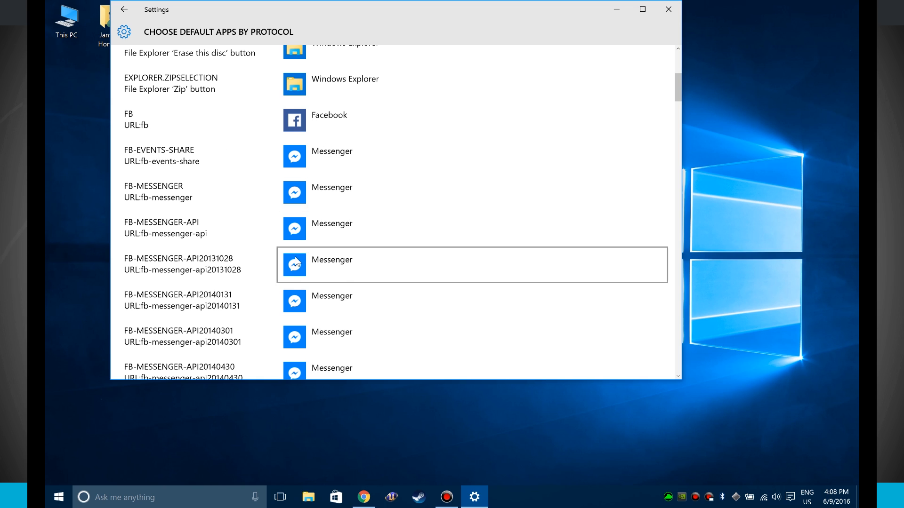
scroll("down", 3)
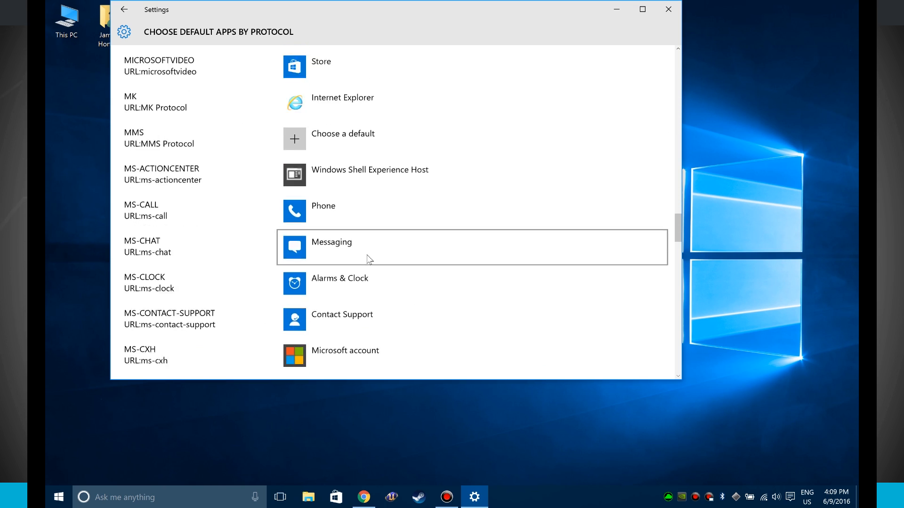
scroll("down", 3)
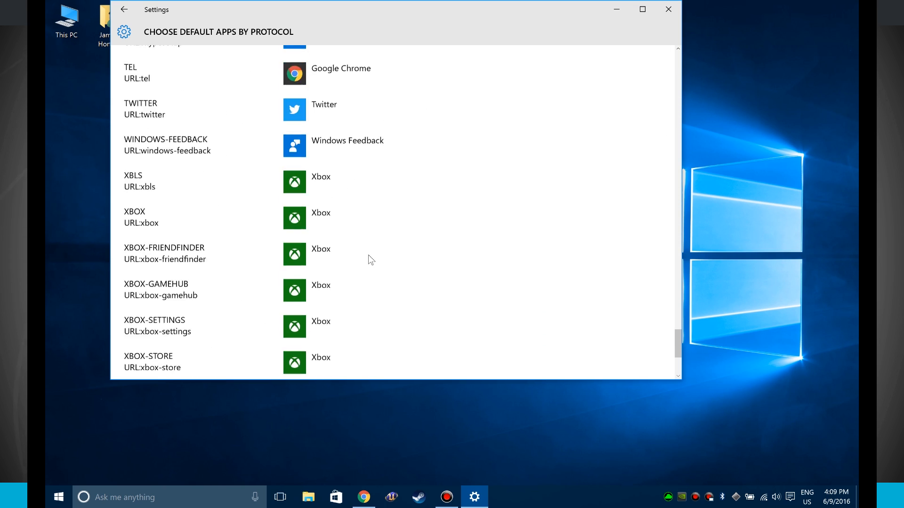
scroll("down", 3)
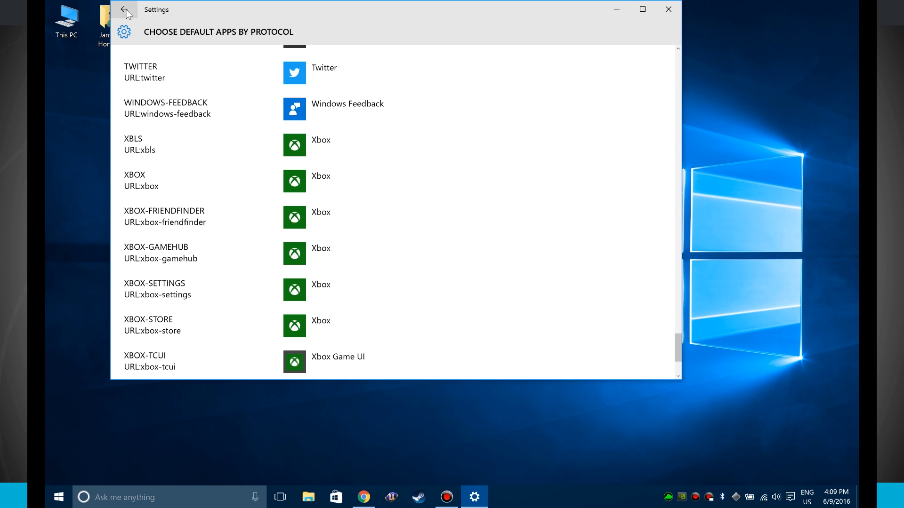
left_click(123, 9)
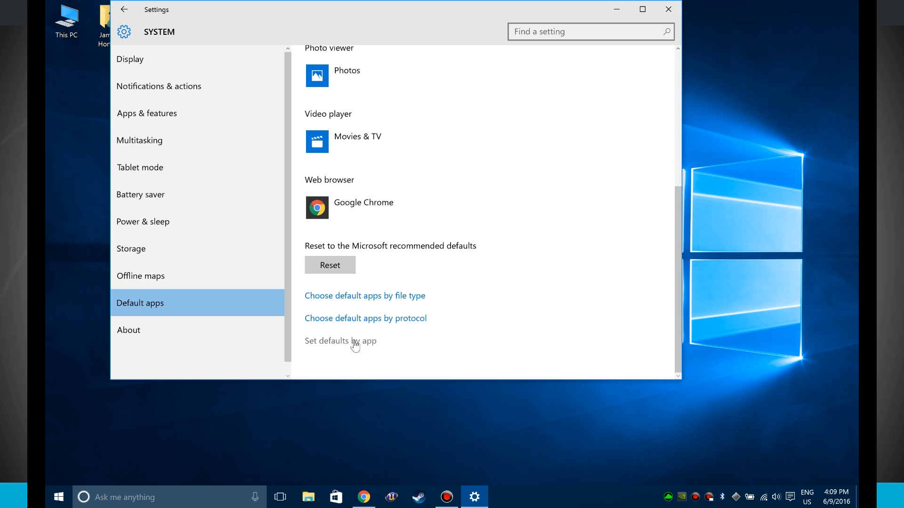
left_click(340, 341)
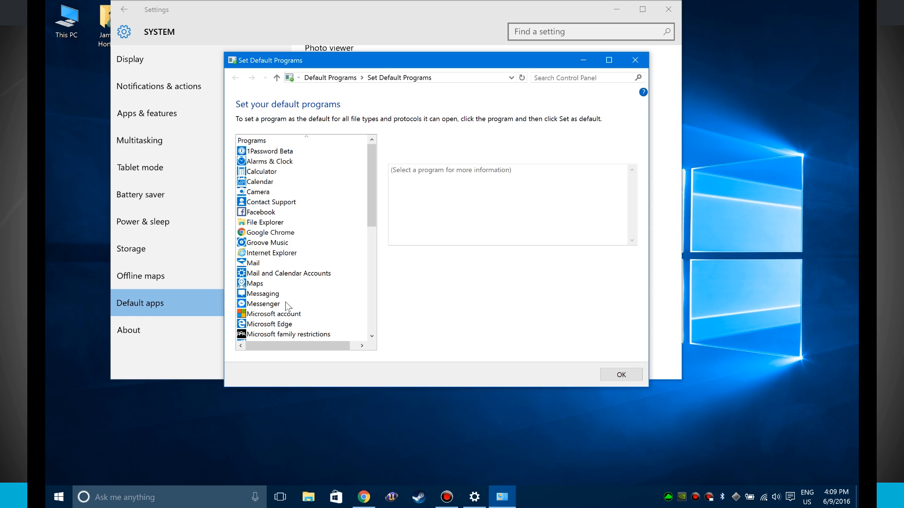
left_click(270, 233)
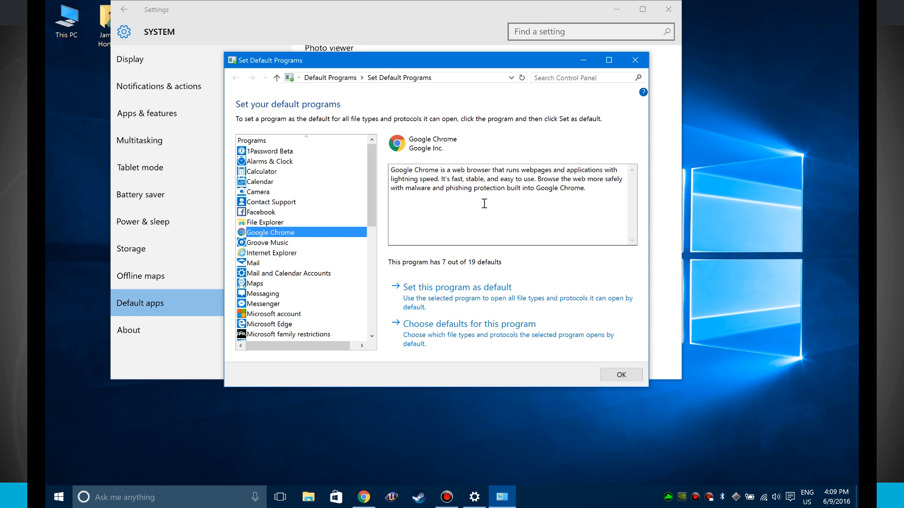
mouse_move(469, 332)
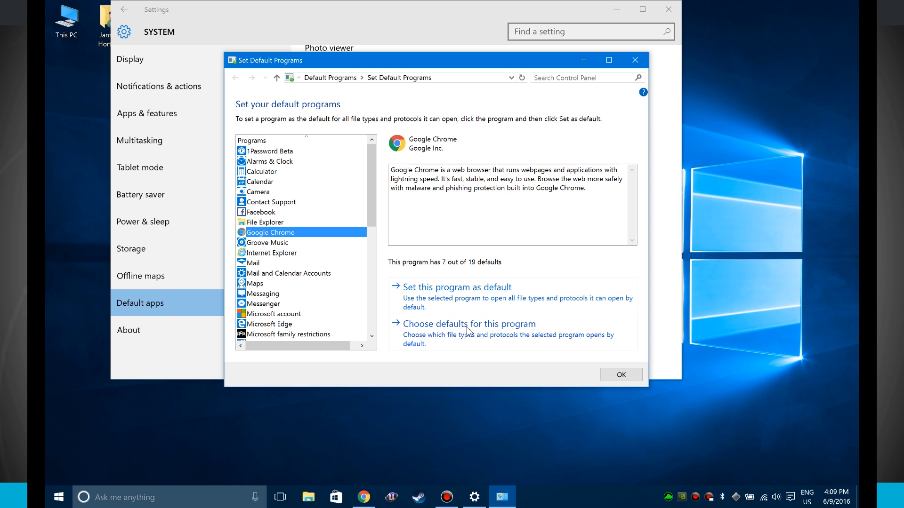
left_click(268, 243)
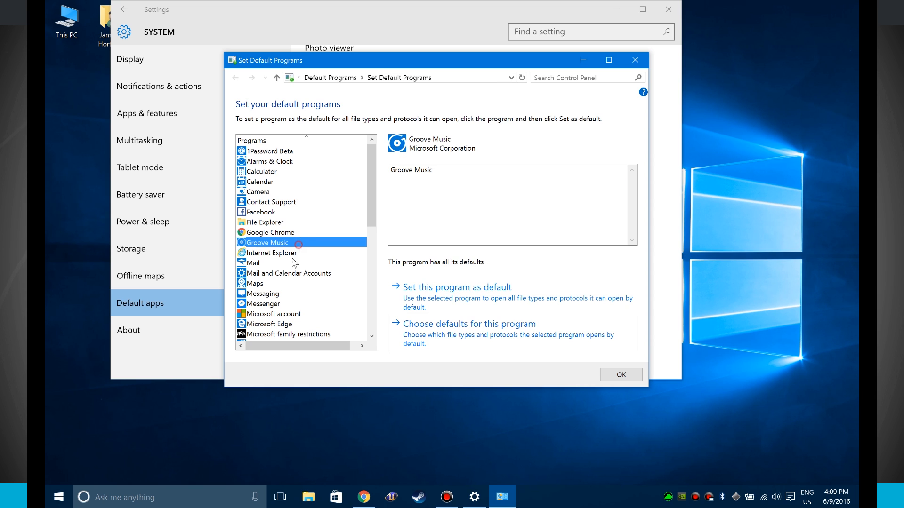
left_click(272, 201)
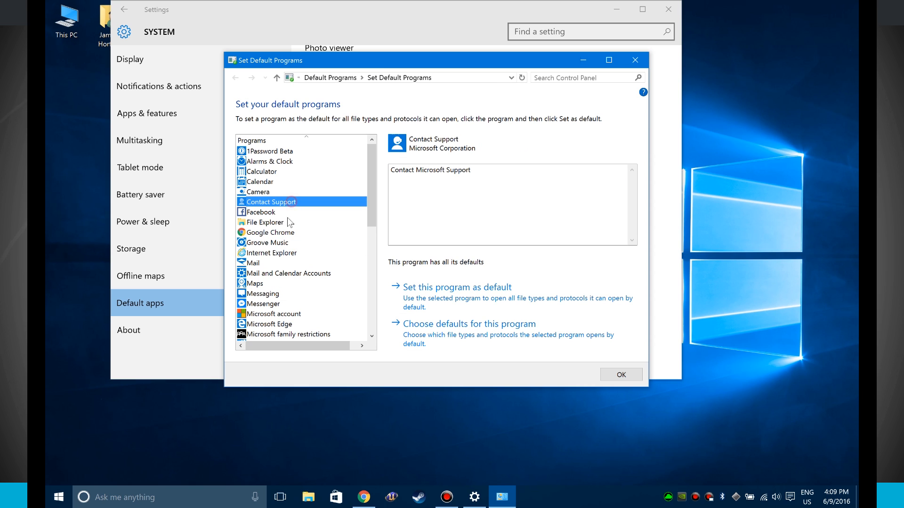
mouse_move(446, 177)
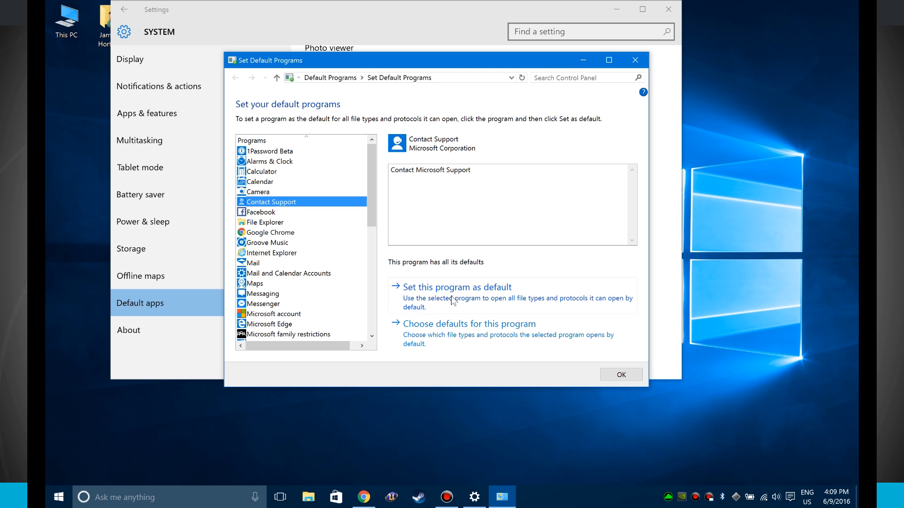
mouse_move(504, 344)
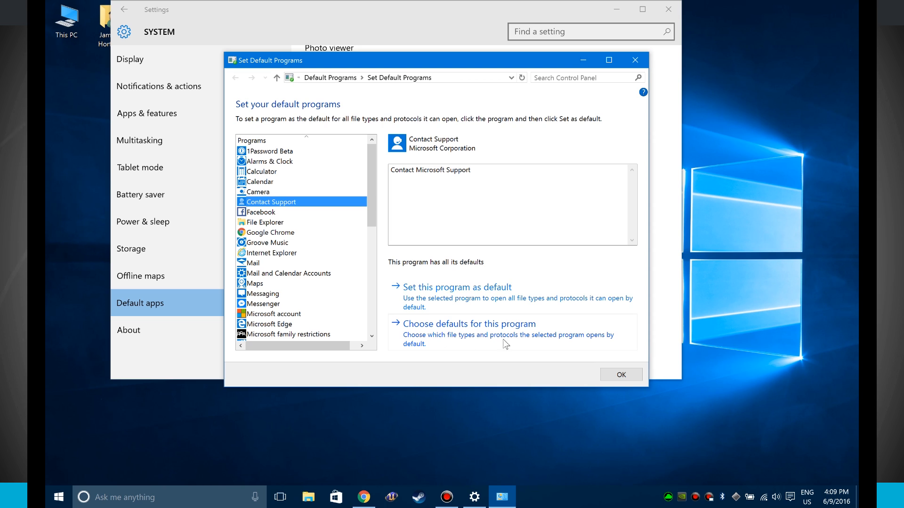
mouse_move(340, 294)
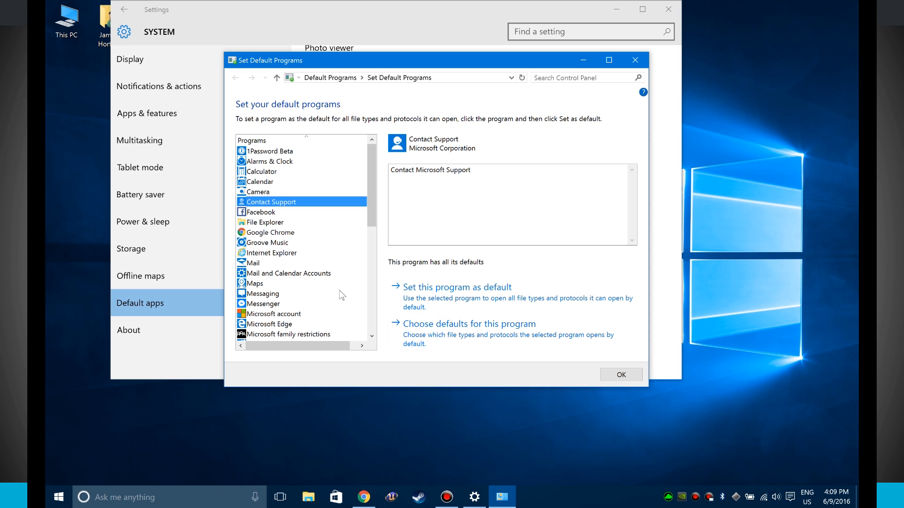
mouse_move(560, 105)
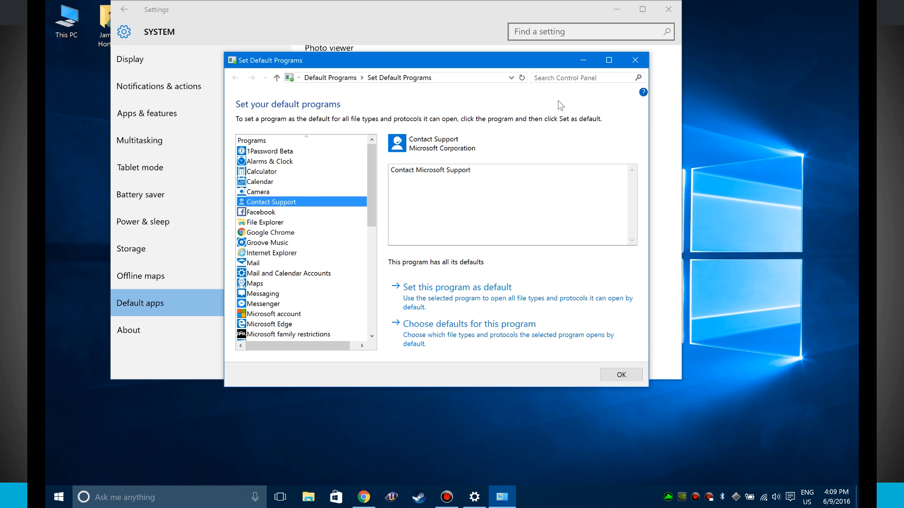
left_click(635, 60)
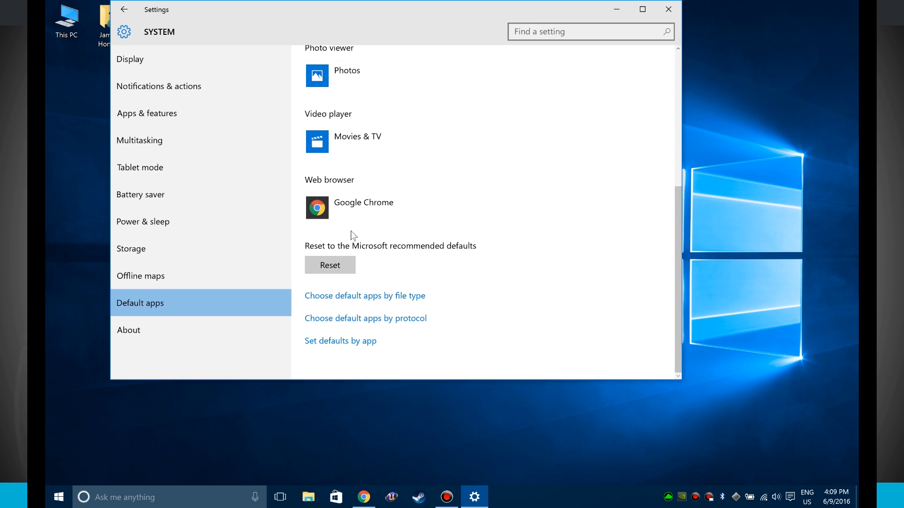
mouse_move(352, 343)
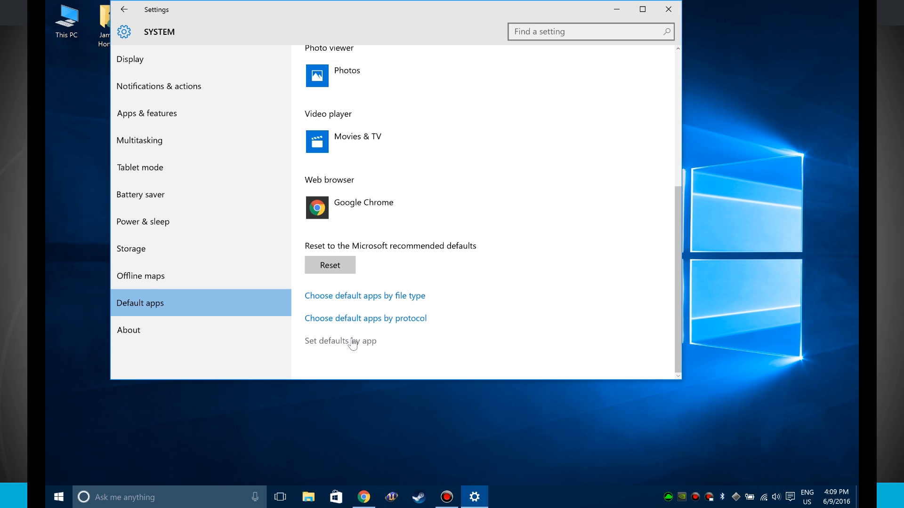
mouse_move(356, 349)
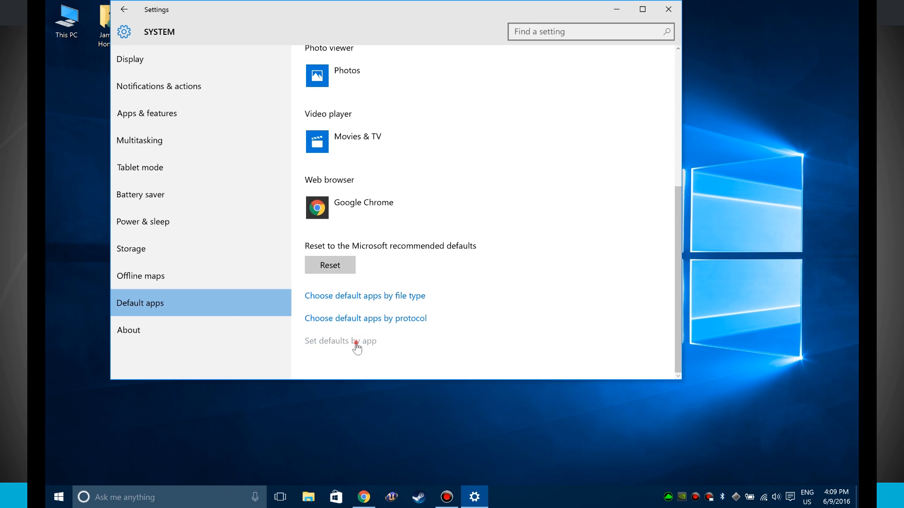
left_click(340, 341)
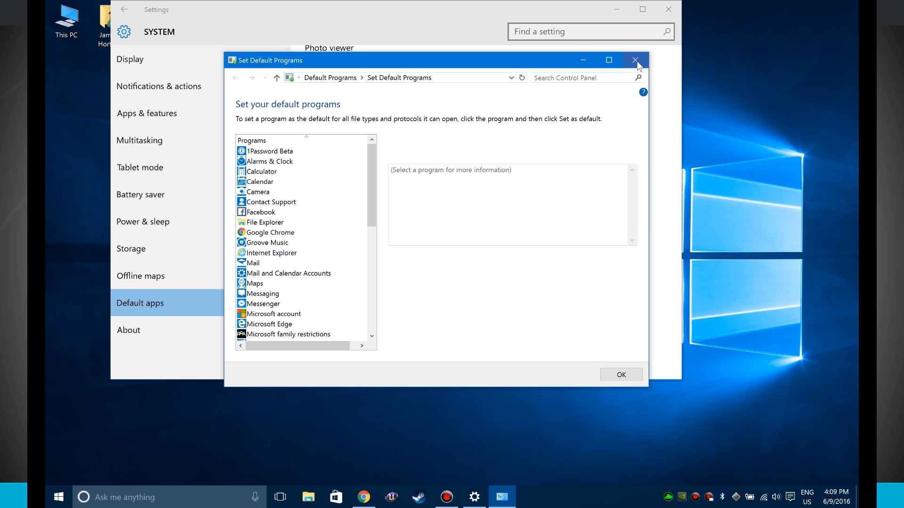
left_click(637, 61)
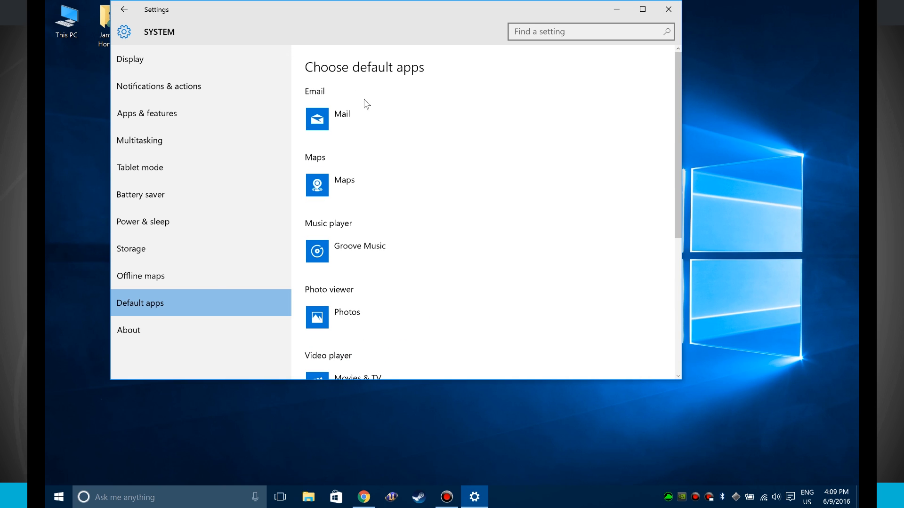
mouse_move(353, 261)
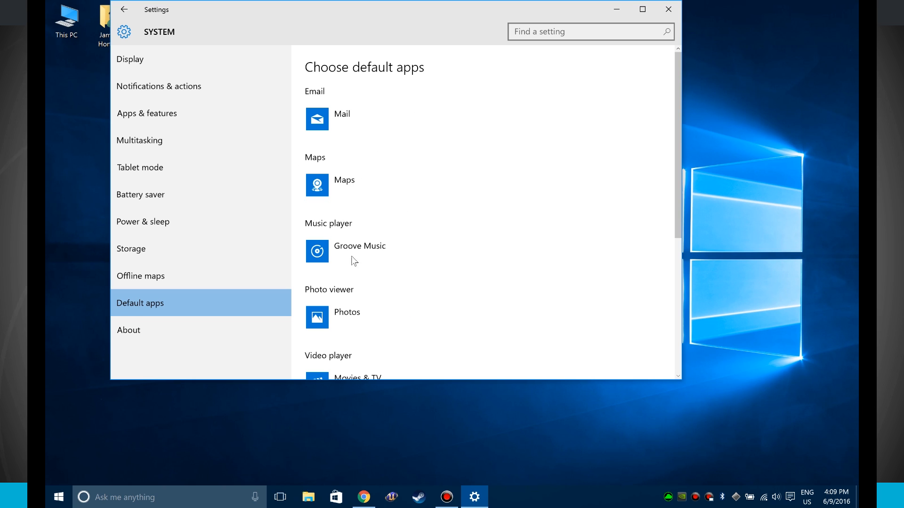
scroll("down", 3)
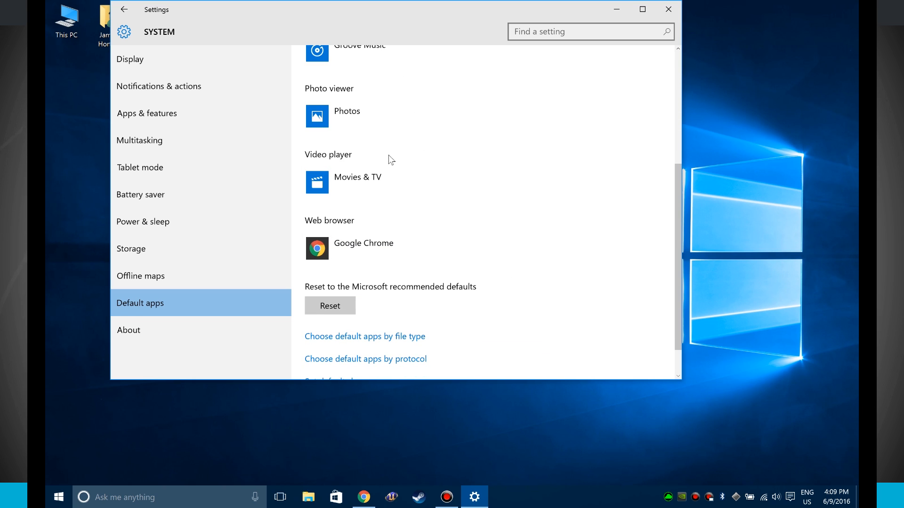